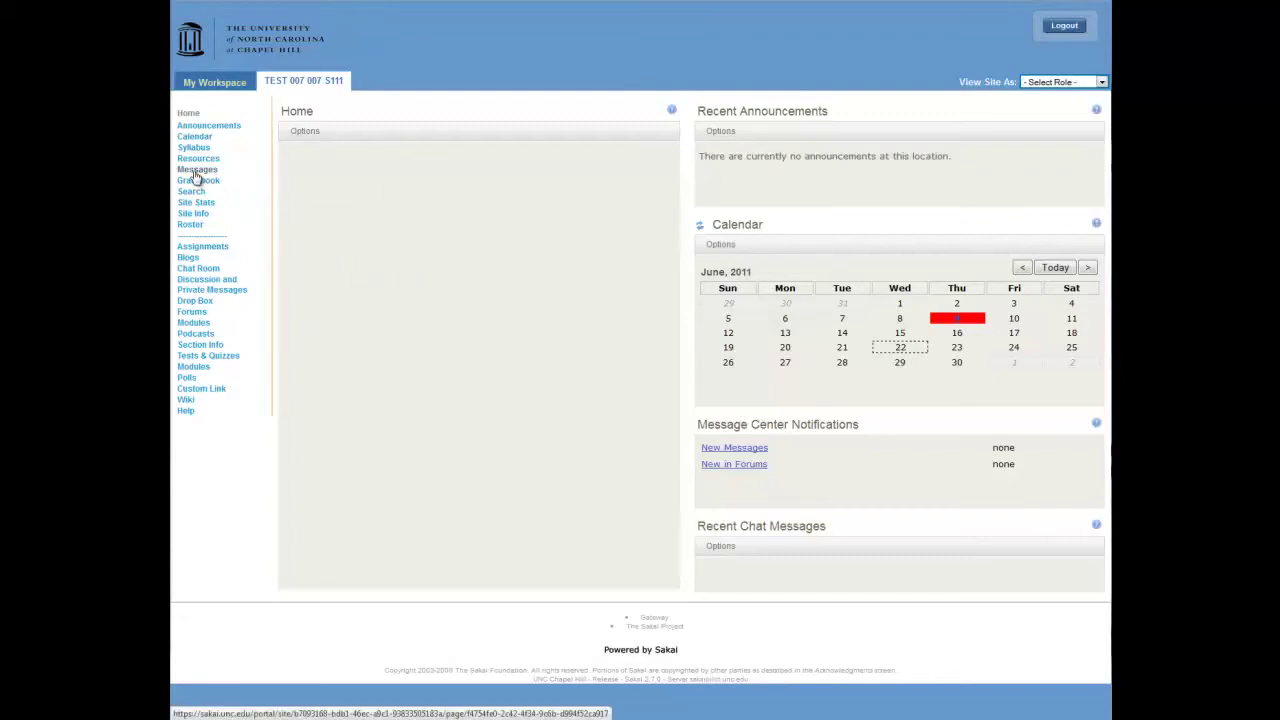
pyautogui.moveTo(196, 168)
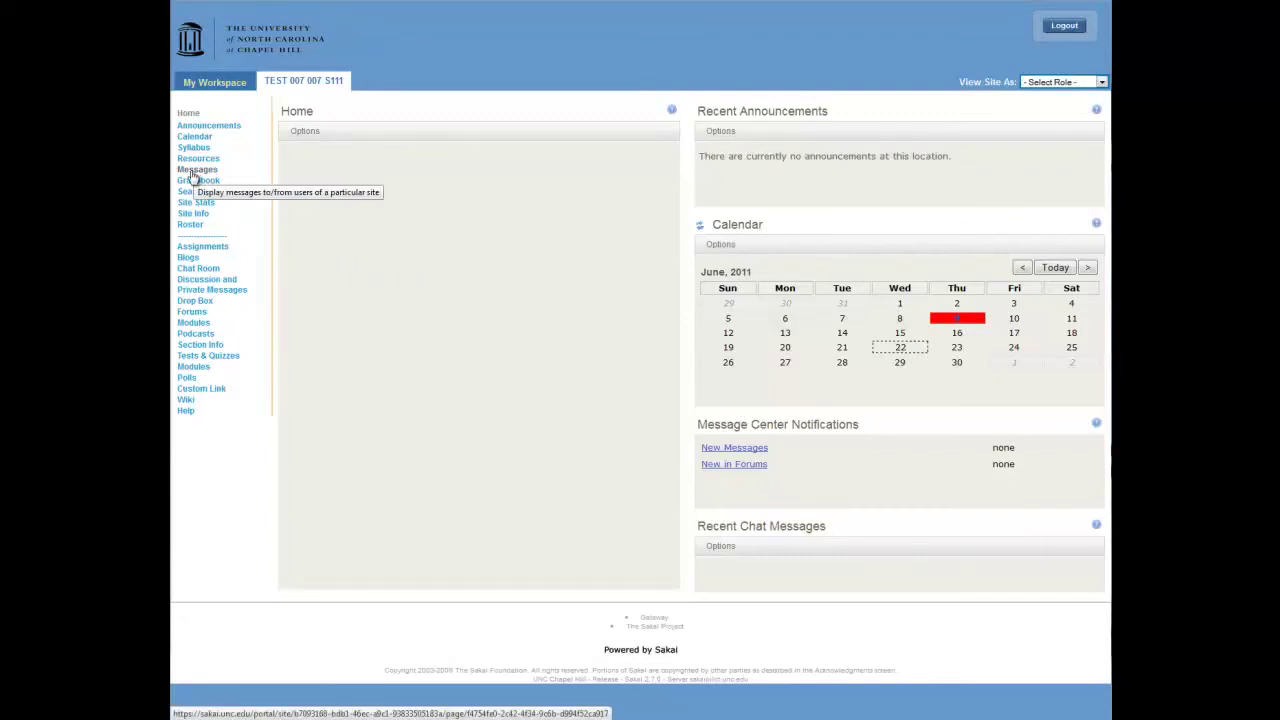
# Step: Go to the site's Messages area listing the Received, Sent and Deleted folders
pyautogui.scroll(-3)
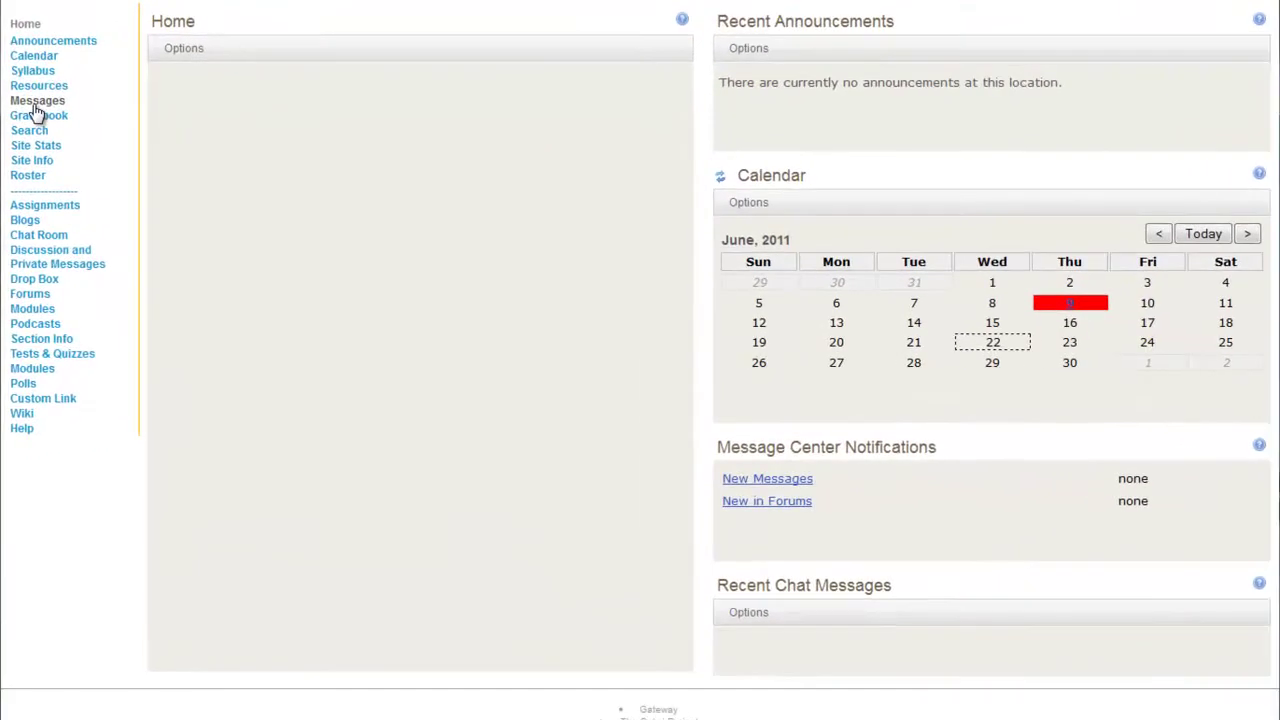
pyautogui.click(36, 100)
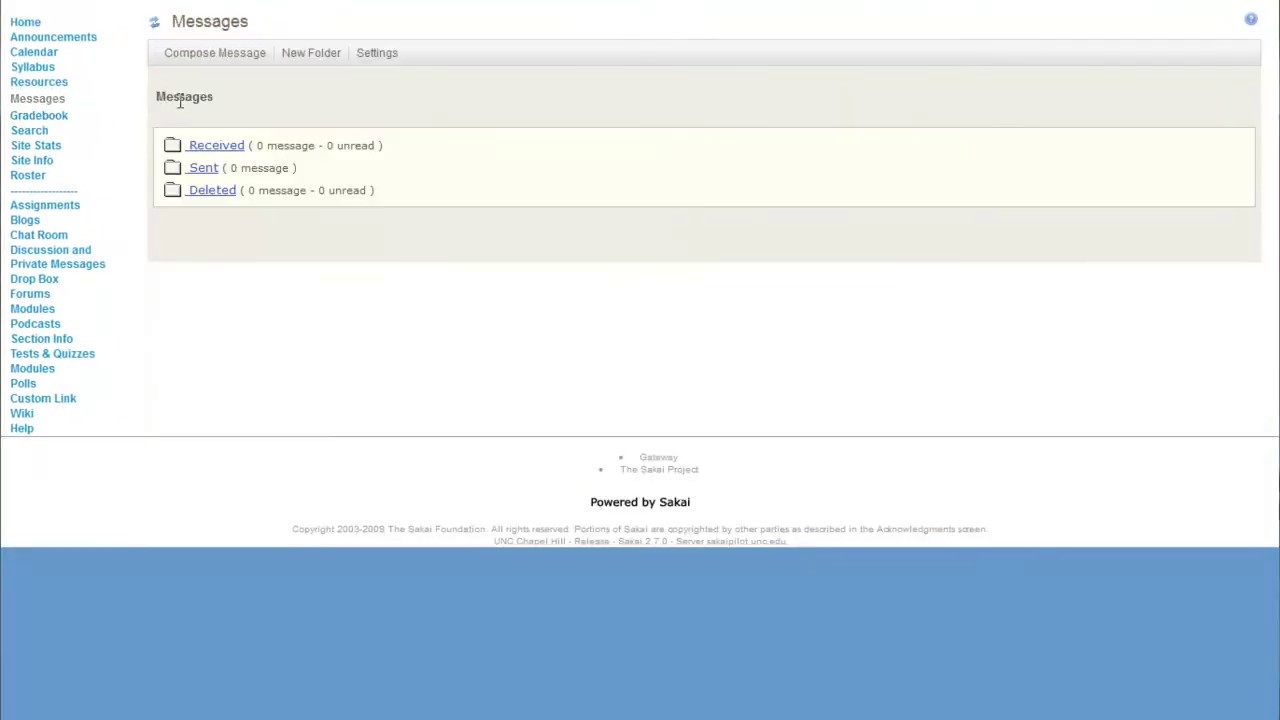
# Step: Compose a new message and choose Student Role as the recipient in the To list
pyautogui.click(214, 52)
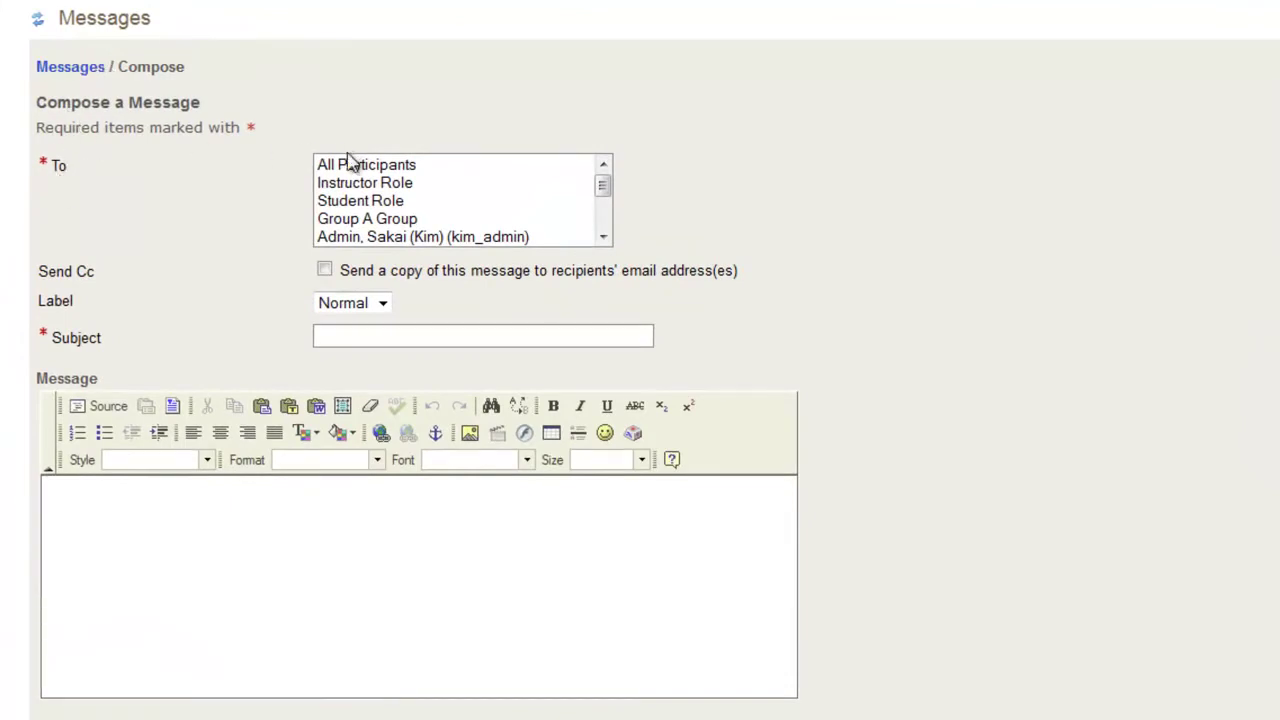
pyautogui.moveTo(350, 210)
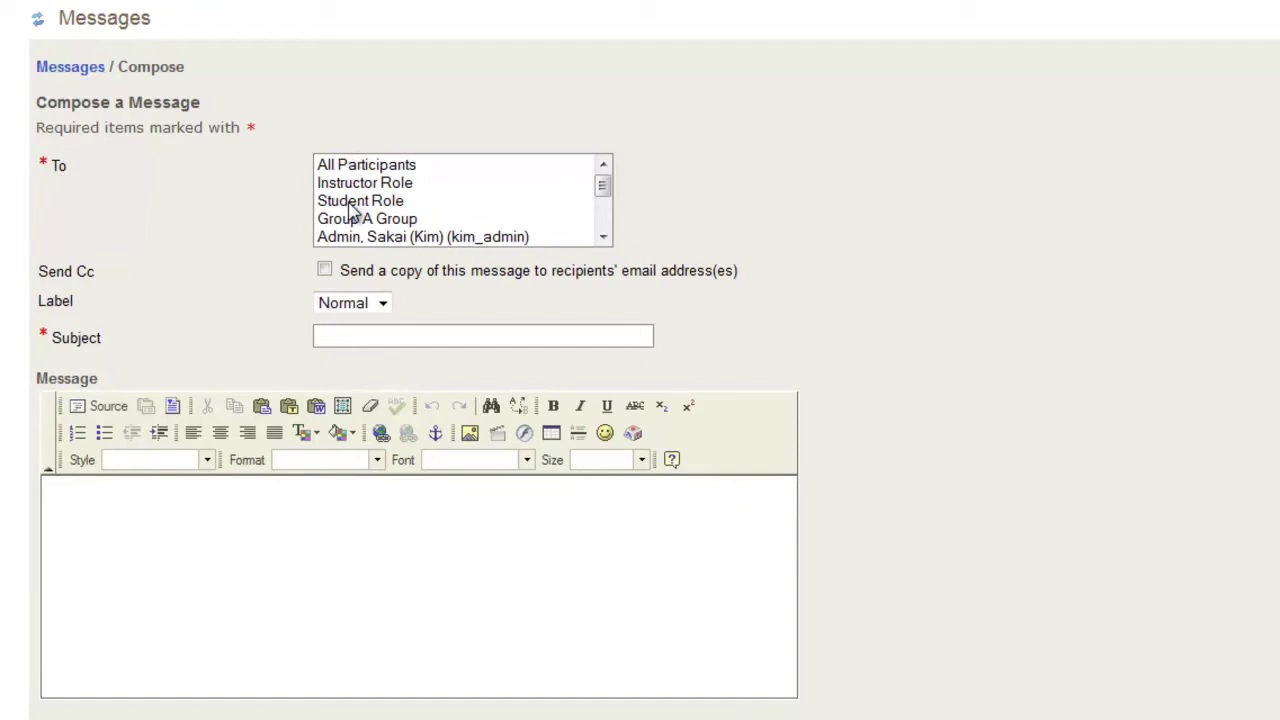
pyautogui.moveTo(616, 218)
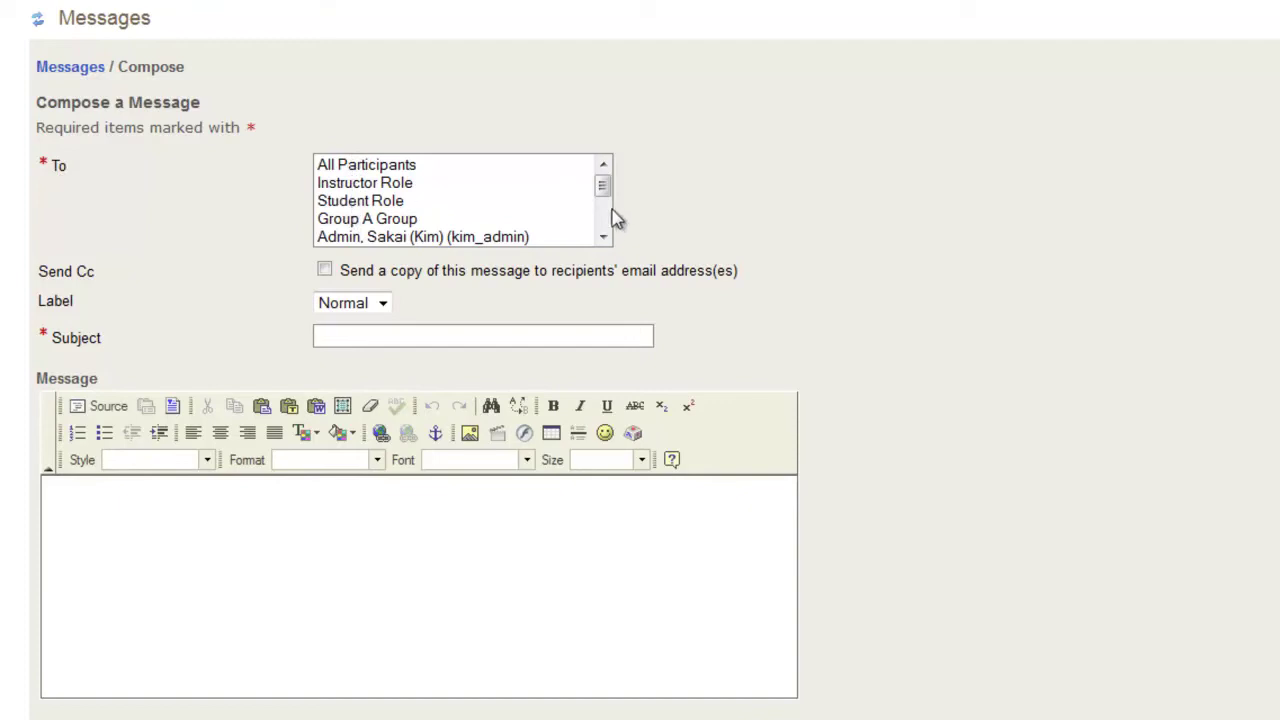
pyautogui.click(368, 218)
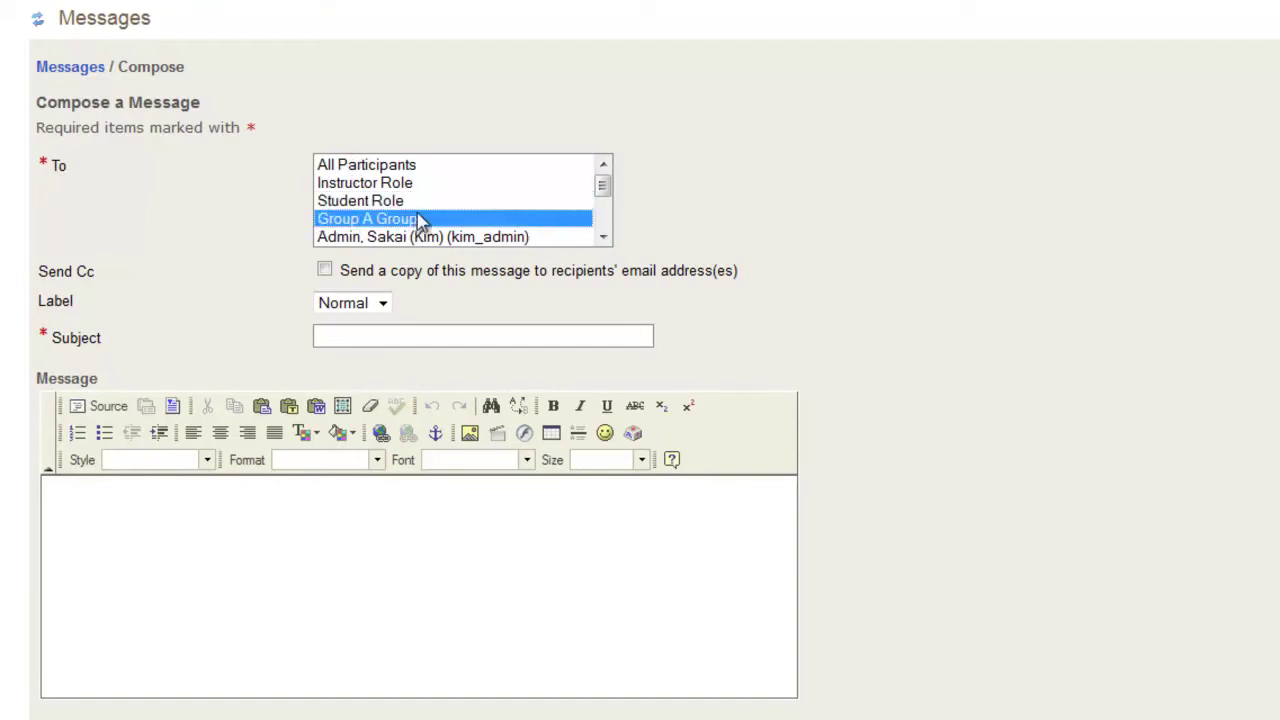
pyautogui.click(364, 182)
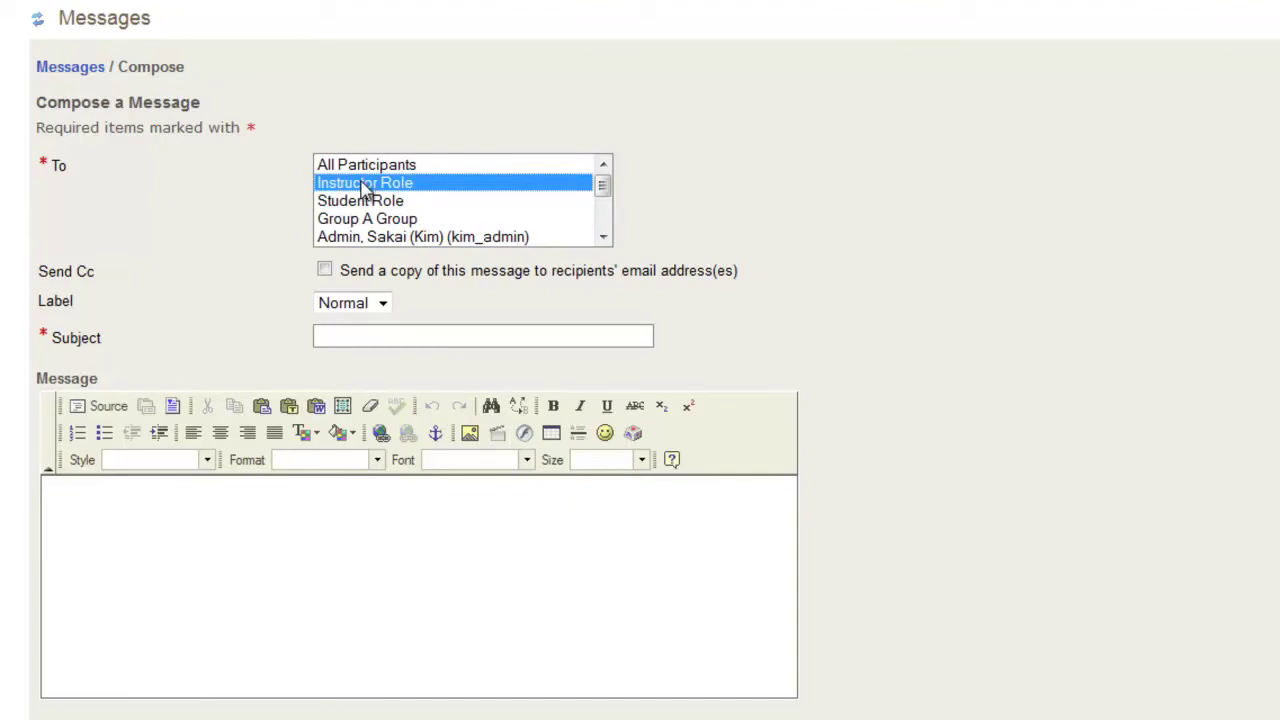
pyautogui.click(360, 200)
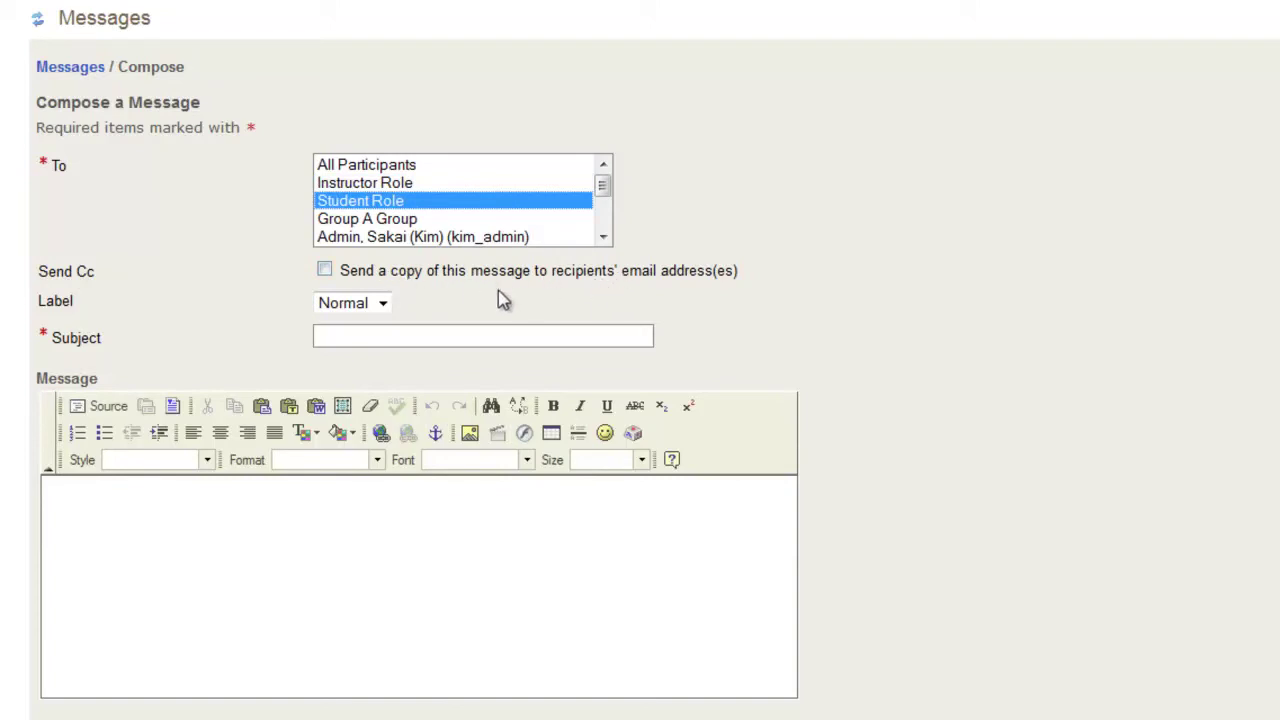
pyautogui.moveTo(148, 280)
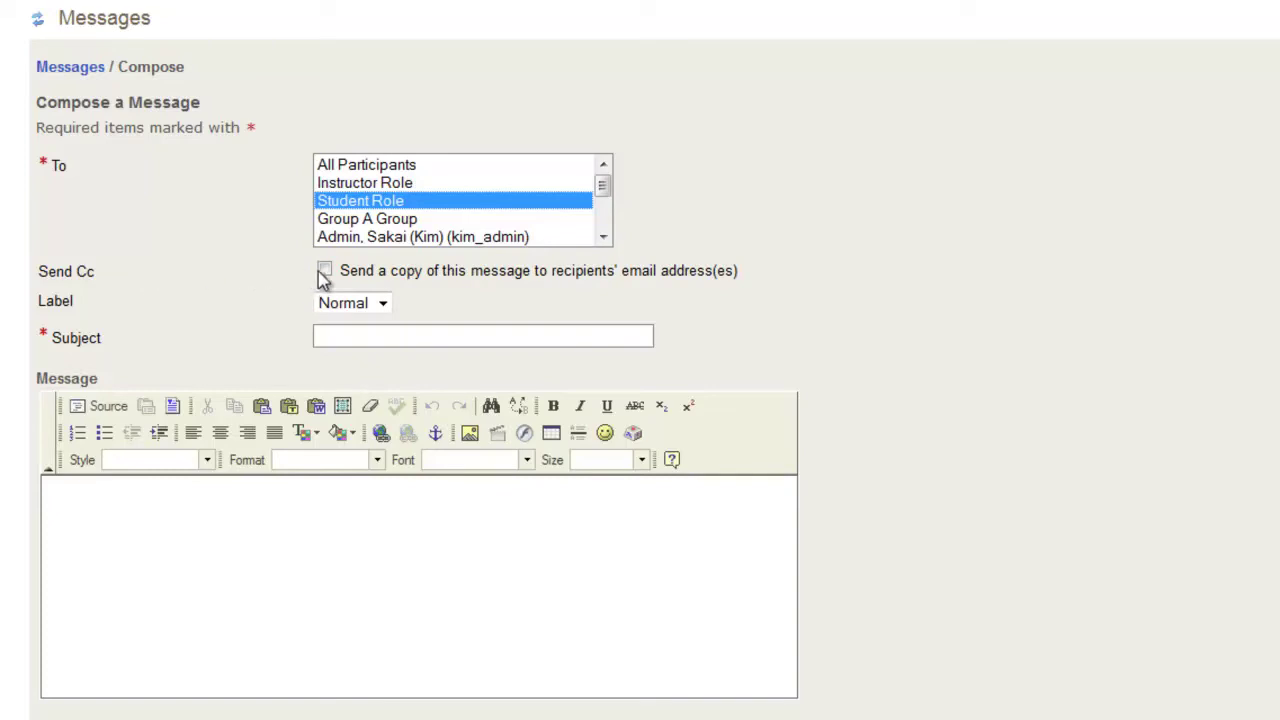
# Step: Copy to recipients' email, set subject 'New Message' and begin the body with 'Create text'
pyautogui.click(324, 270)
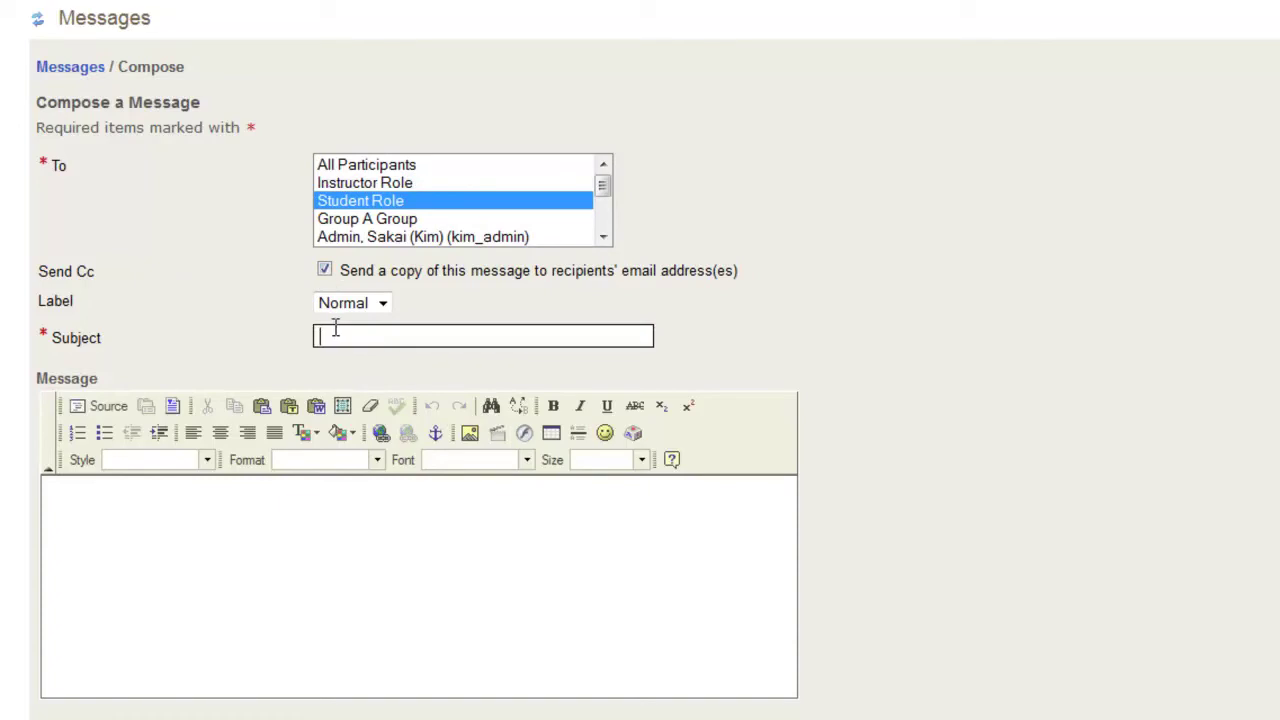
pyautogui.write('New')
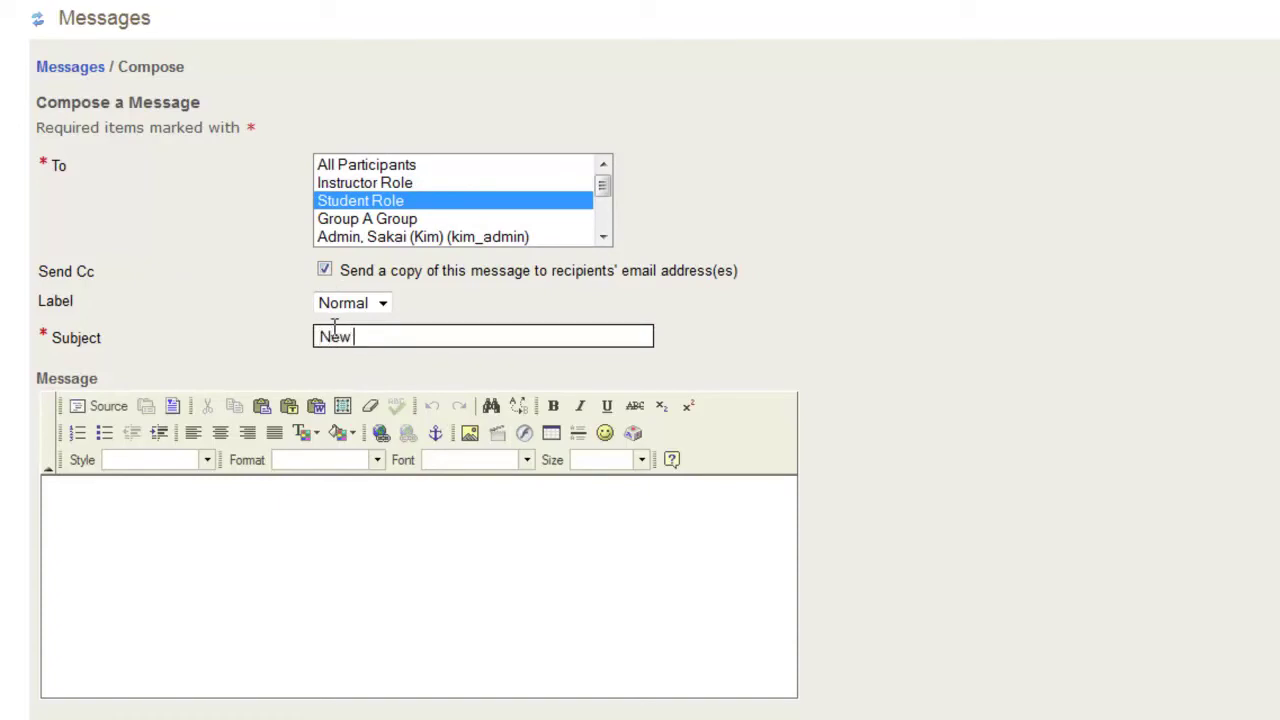
pyautogui.write('Message')
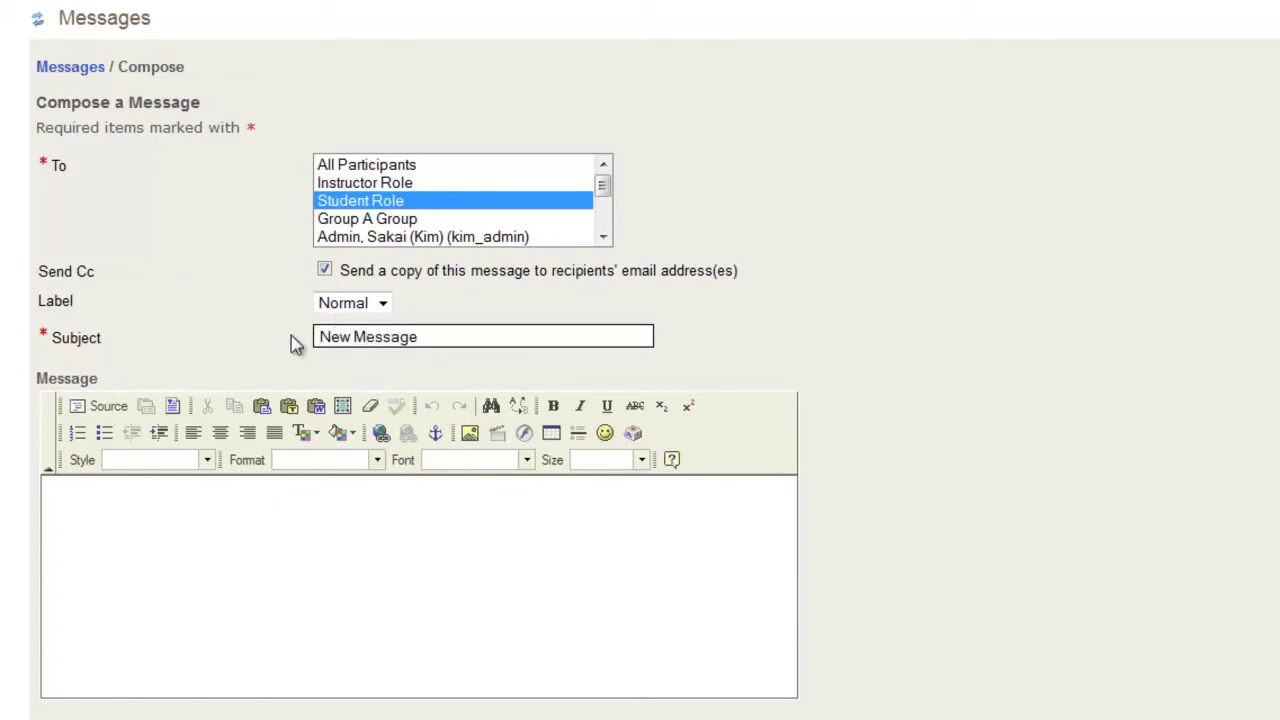
pyautogui.click(150, 510)
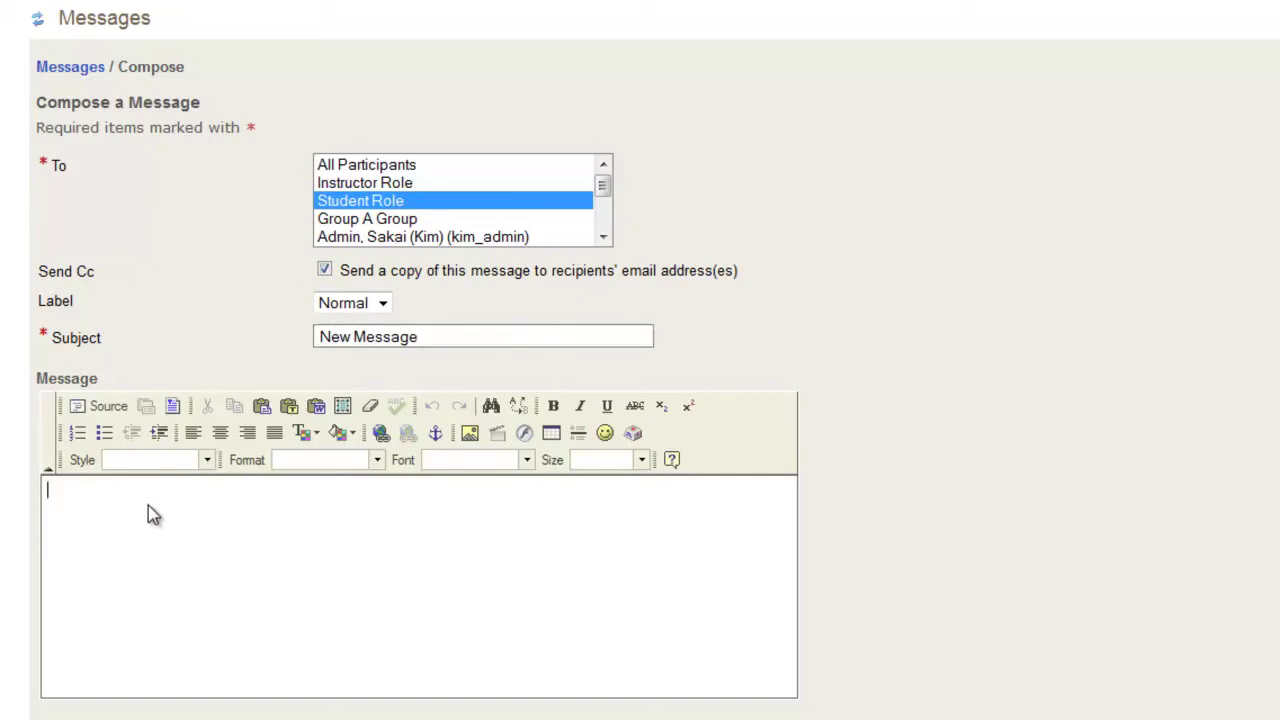
pyautogui.moveTo(164, 528)
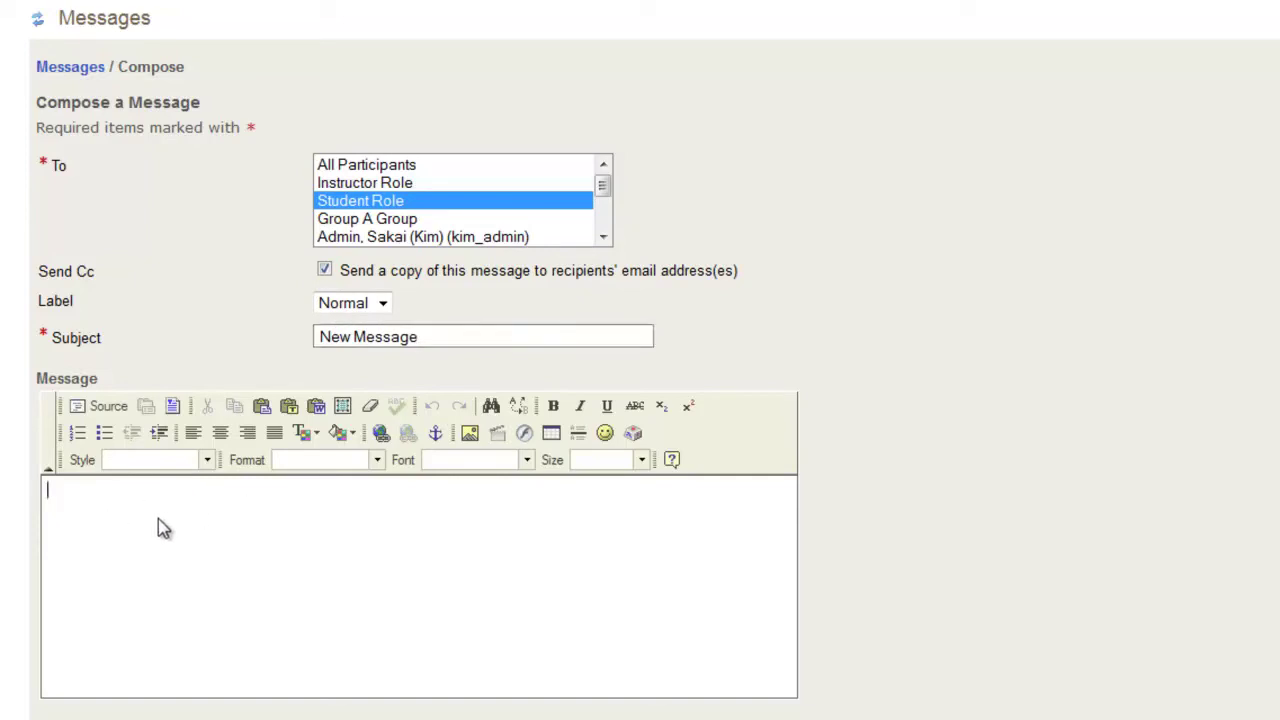
pyautogui.write('Create text')
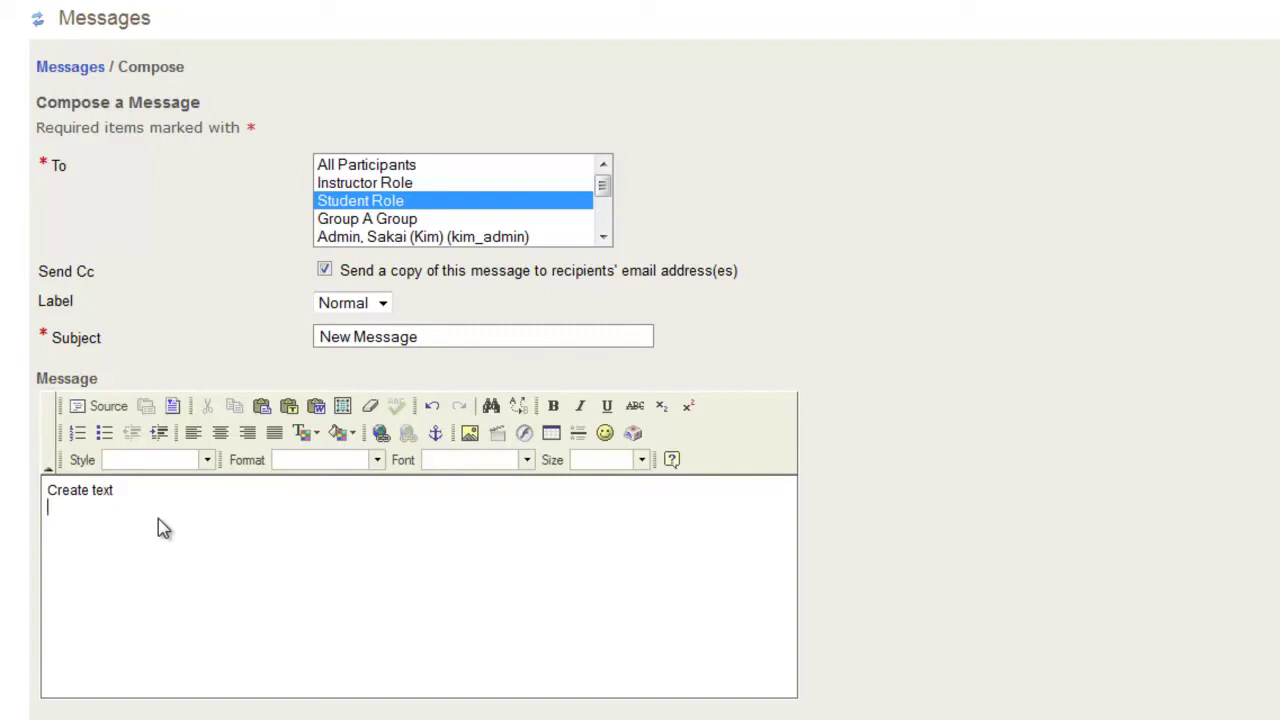
pyautogui.moveTo(204, 504)
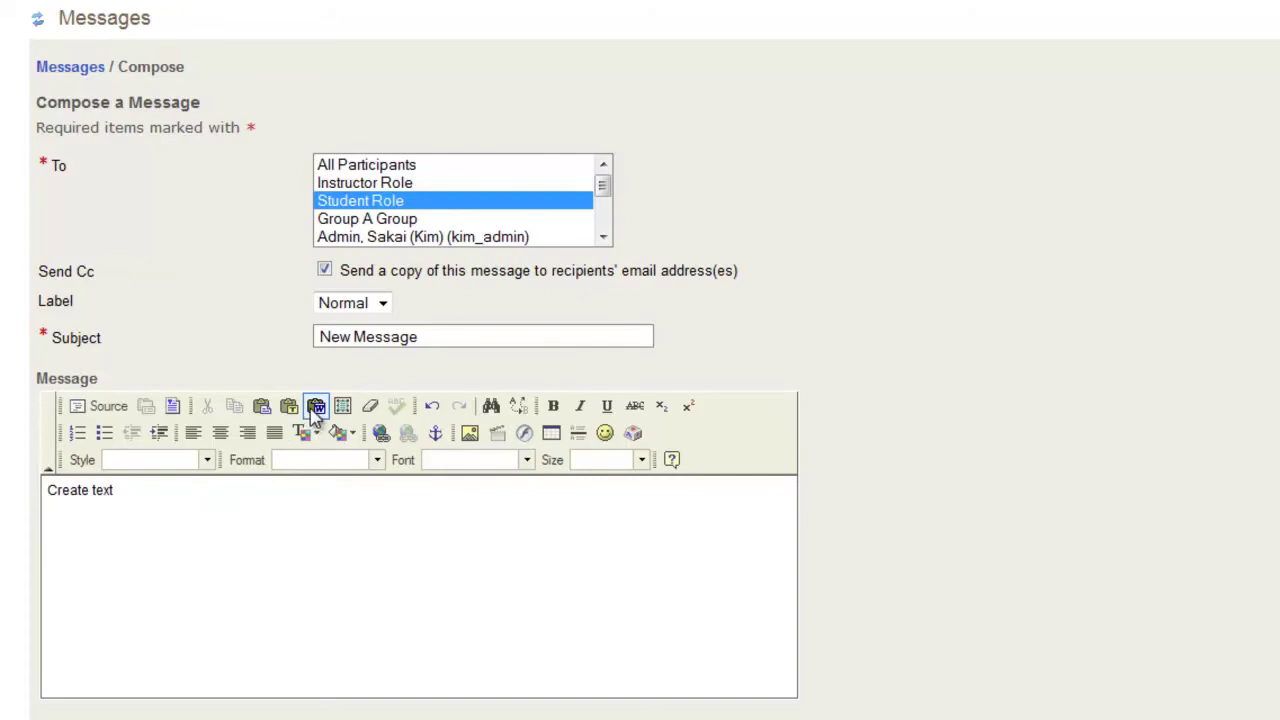
pyautogui.moveTo(316, 406)
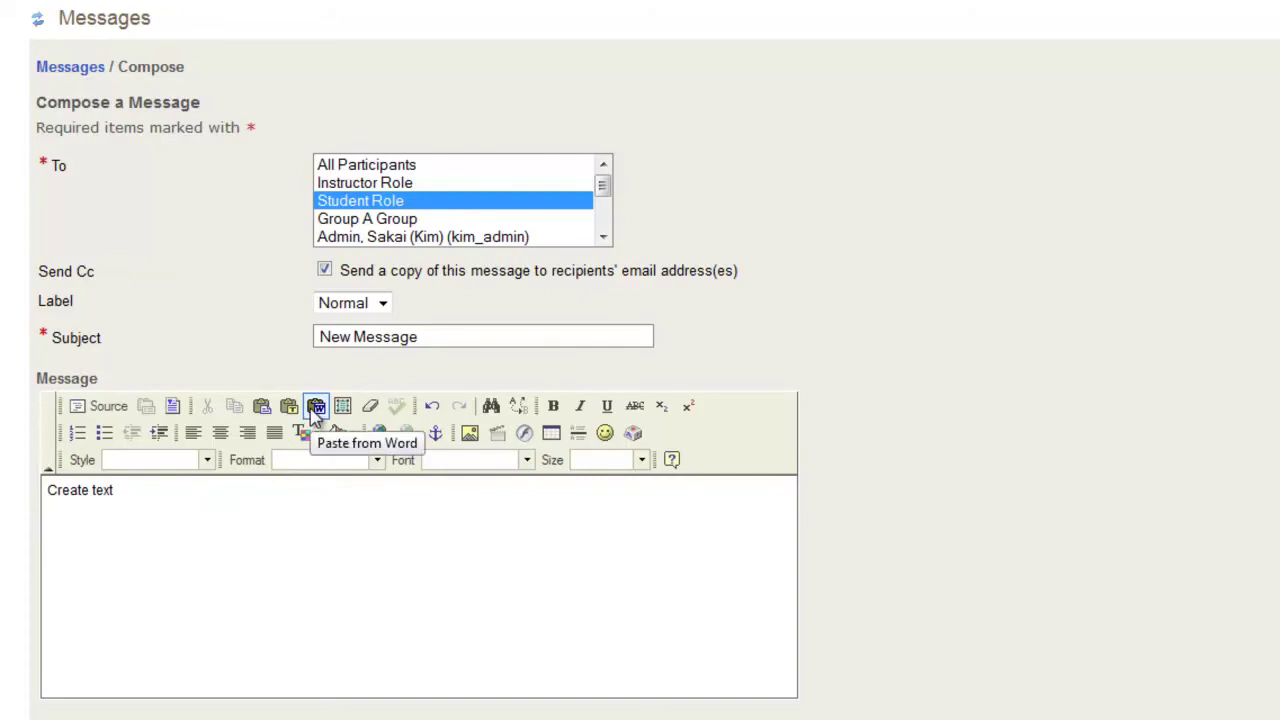
# Step: Paste the copied Word text, including the resources link sentence, into the message body
pyautogui.click(316, 406)
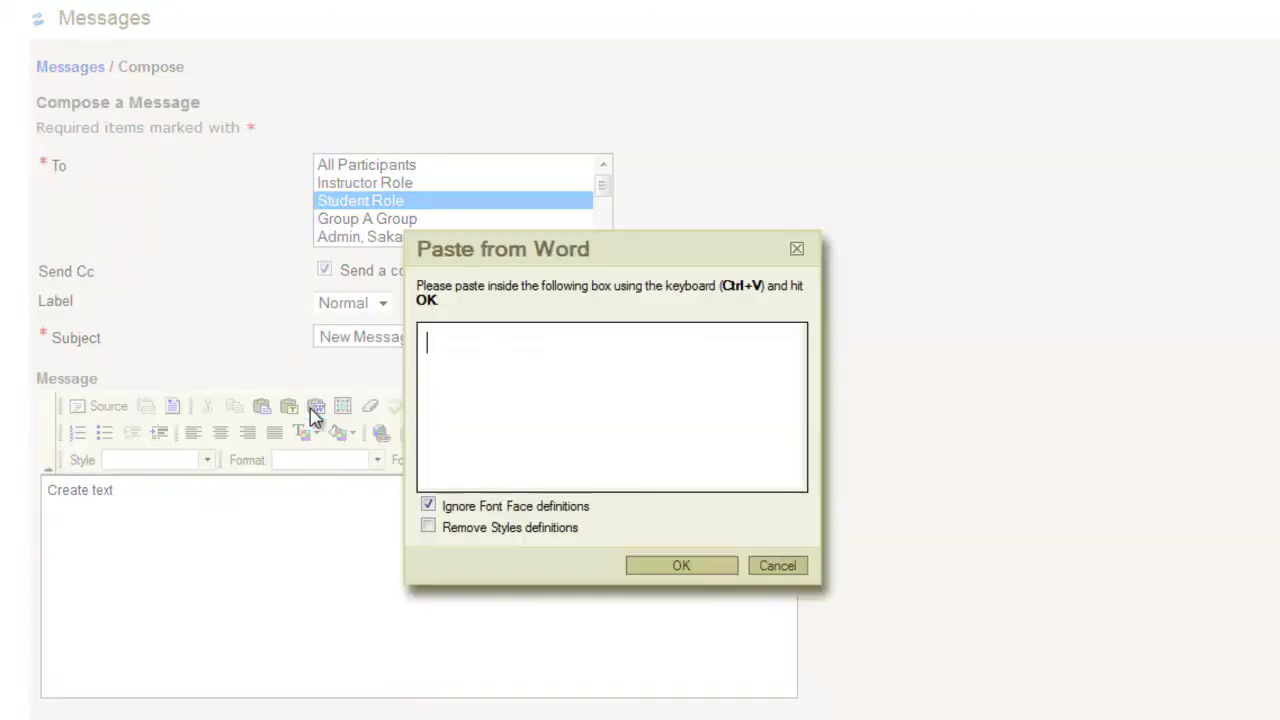
pyautogui.moveTo(488, 376)
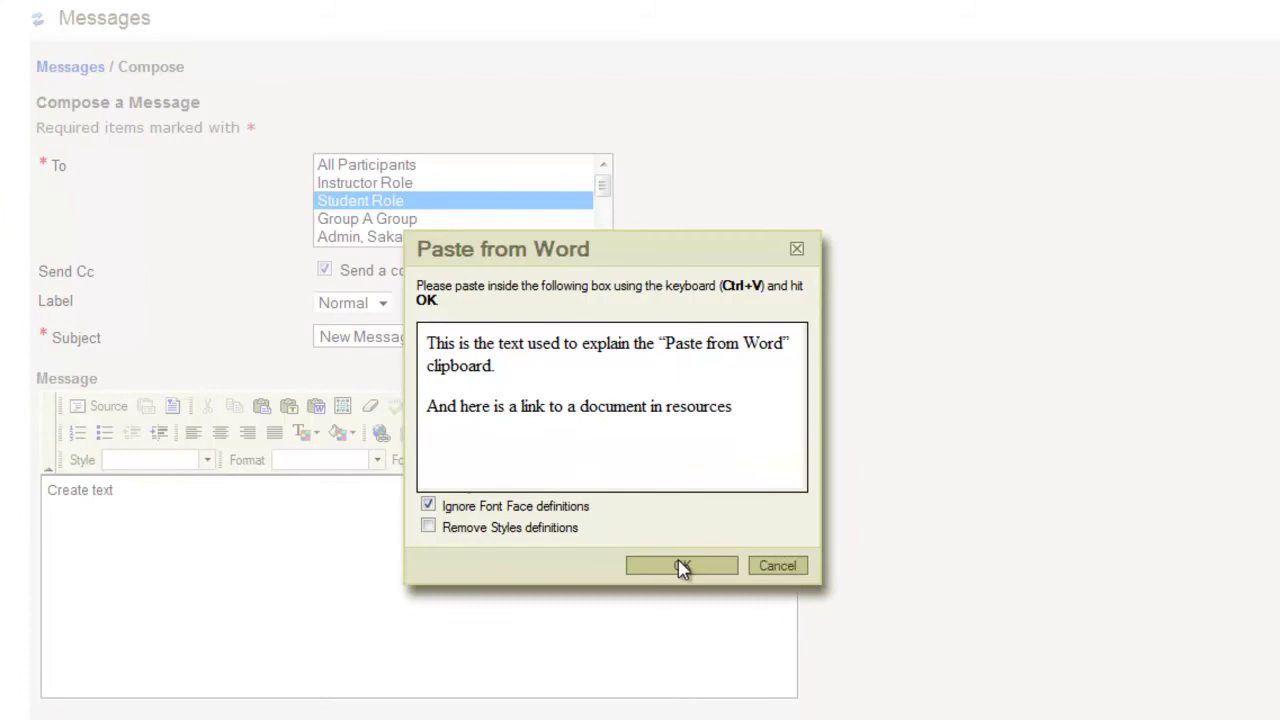
pyautogui.click(680, 564)
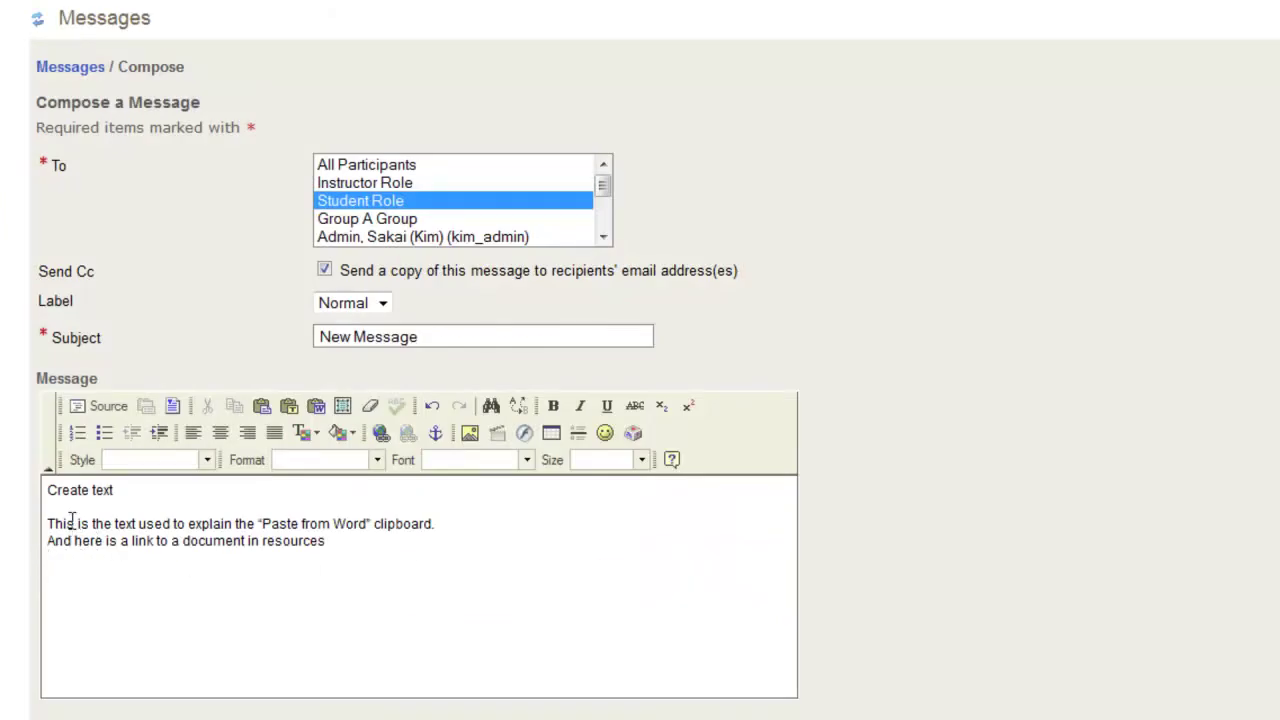
pyautogui.moveTo(92, 536)
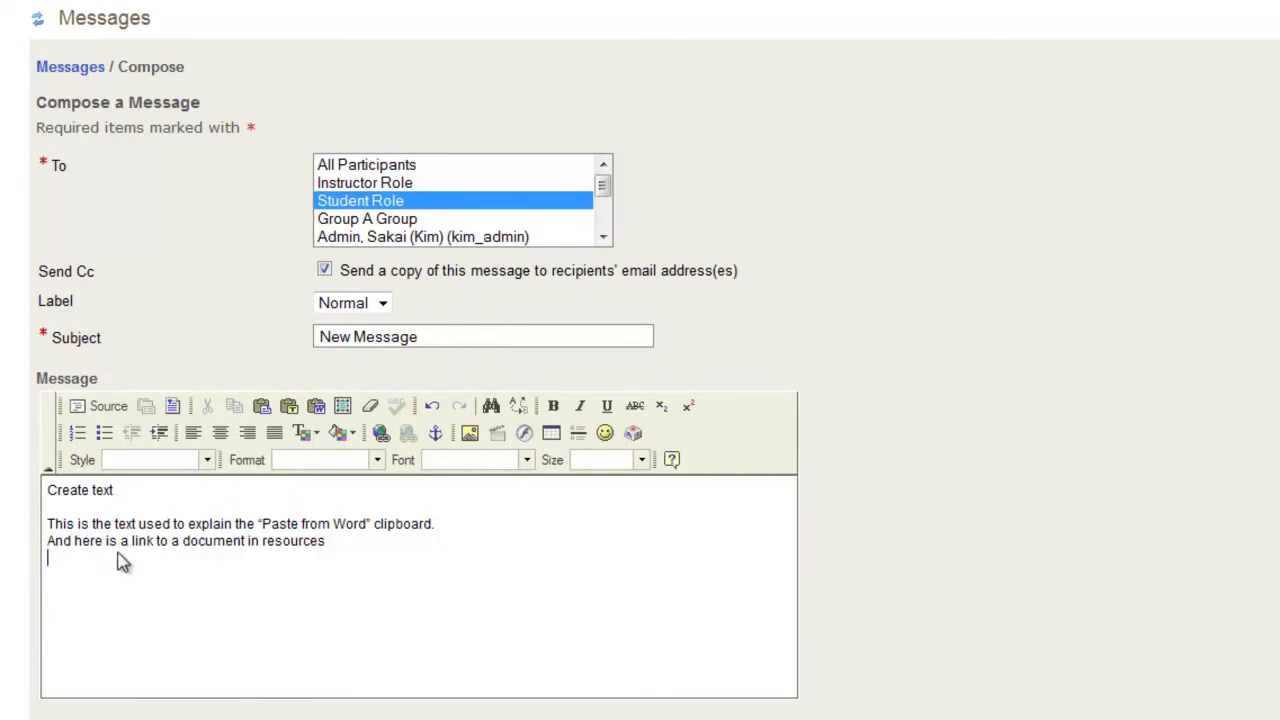
pyautogui.moveTo(184, 584)
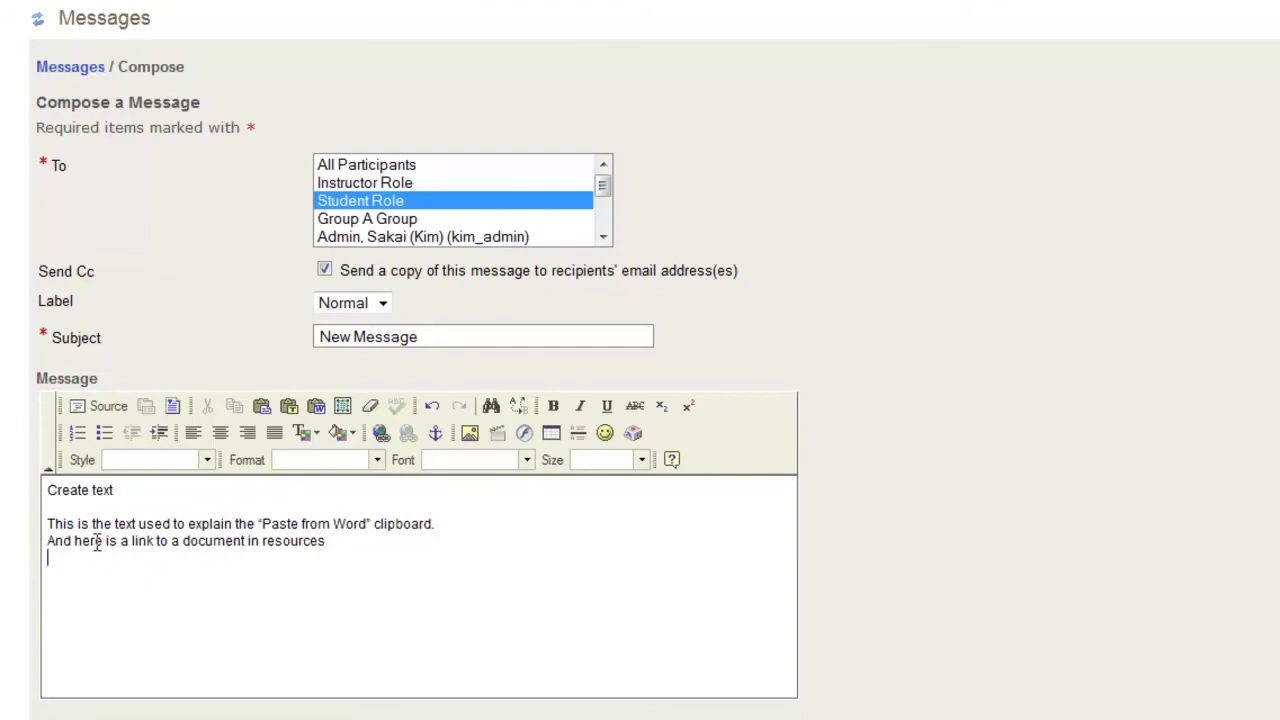
# Step: Select 'link to a document in resources' and start a URL-type link on it
pyautogui.moveTo(132, 540); pyautogui.dragTo(272, 540)
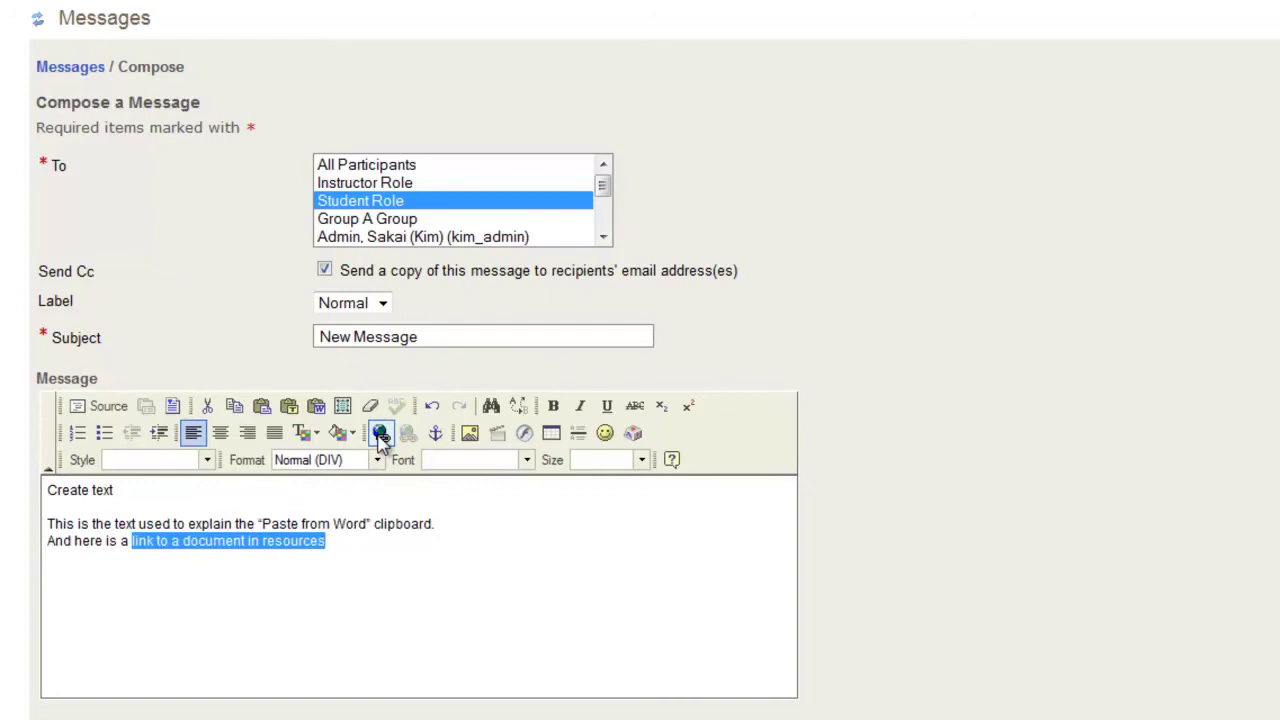
pyautogui.click(380, 432)
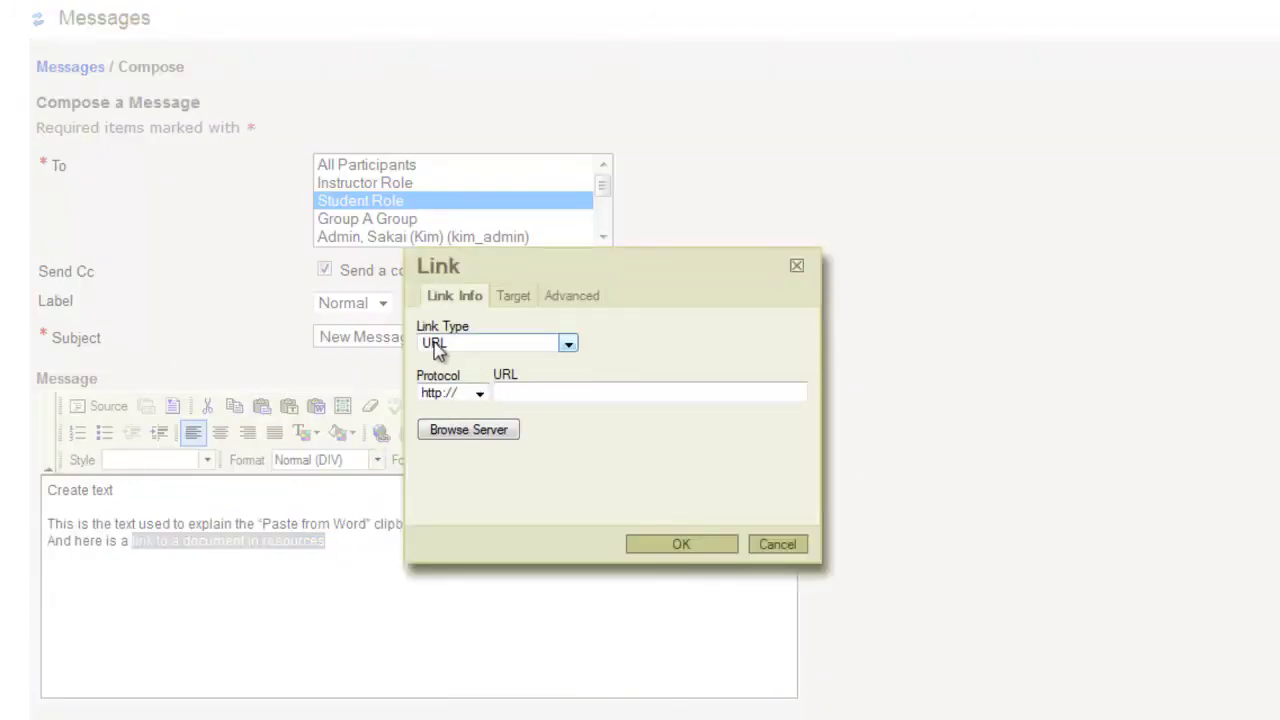
pyautogui.click(568, 344)
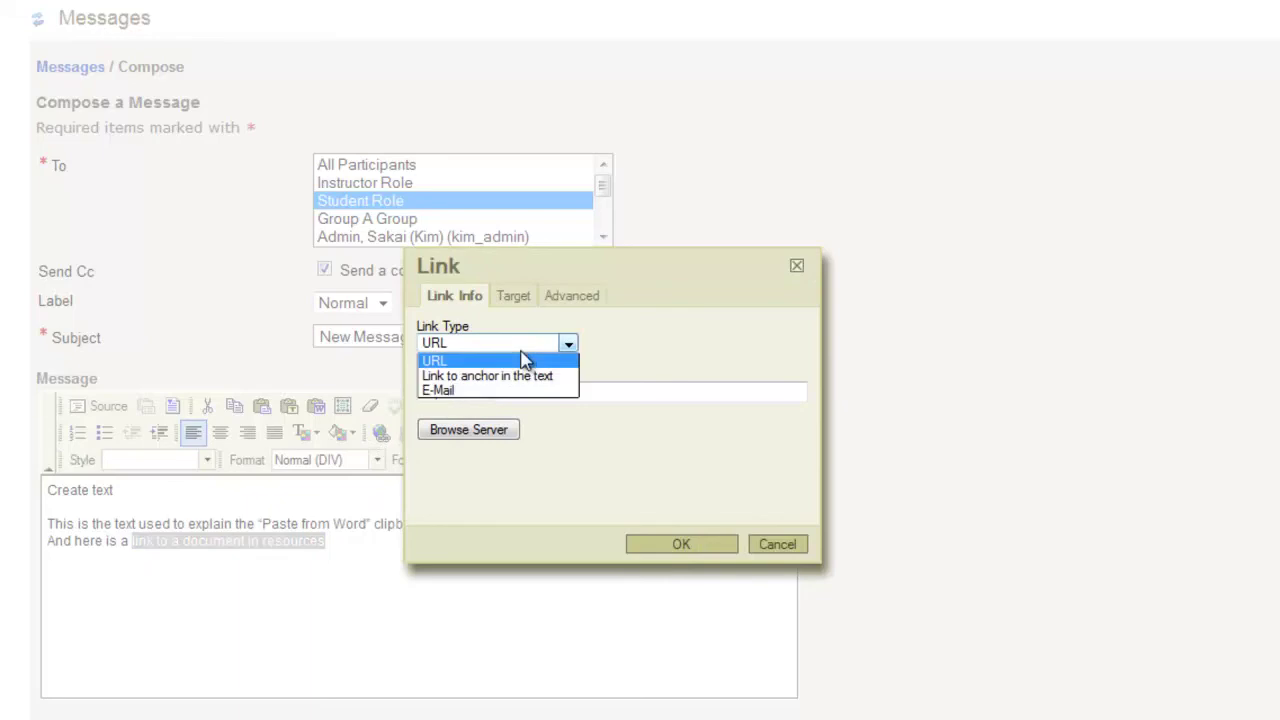
pyautogui.moveTo(516, 376)
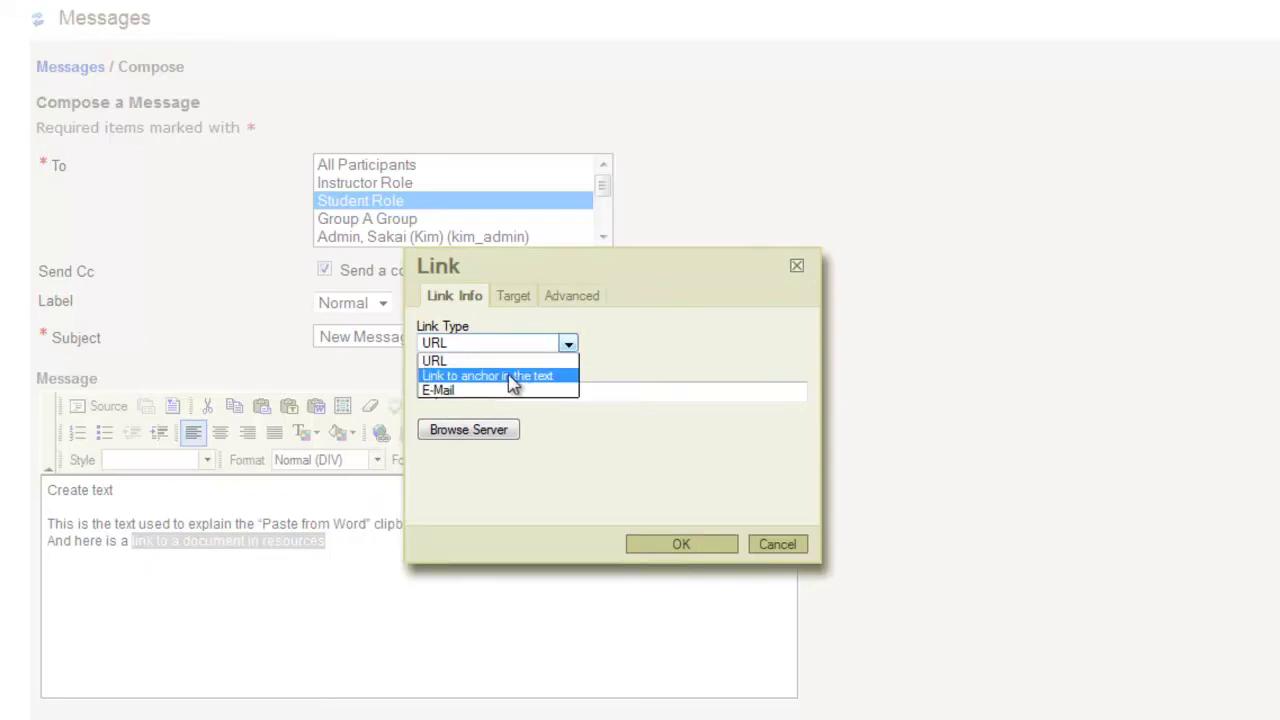
pyautogui.click(434, 360)
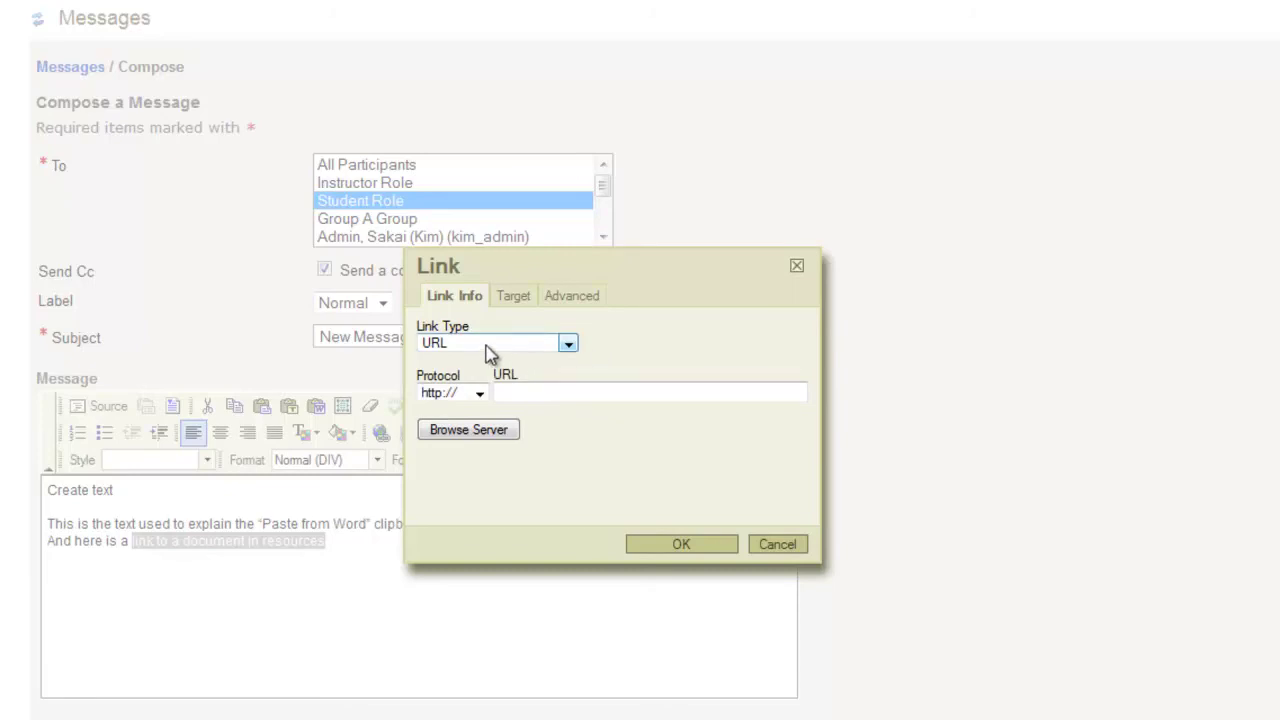
# Step: Browse the site's resources, choose a document and confirm the hyperlink on the phrase
pyautogui.click(468, 428)
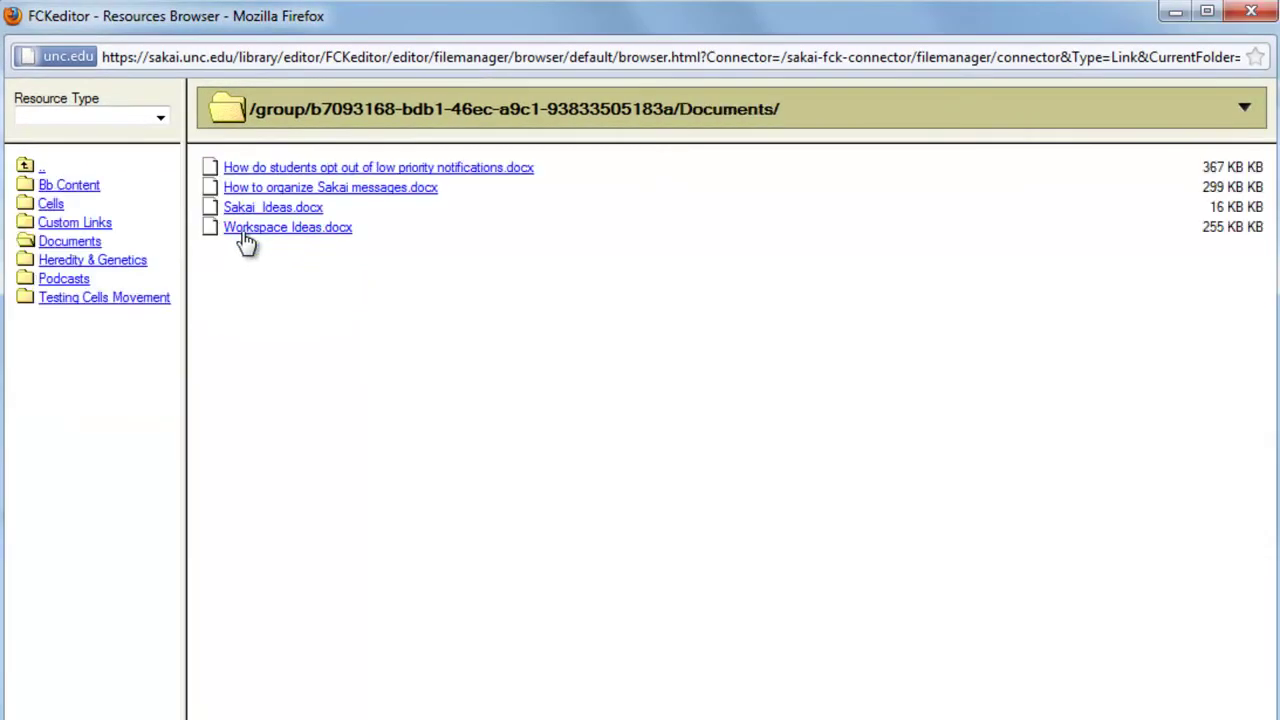
pyautogui.click(288, 228)
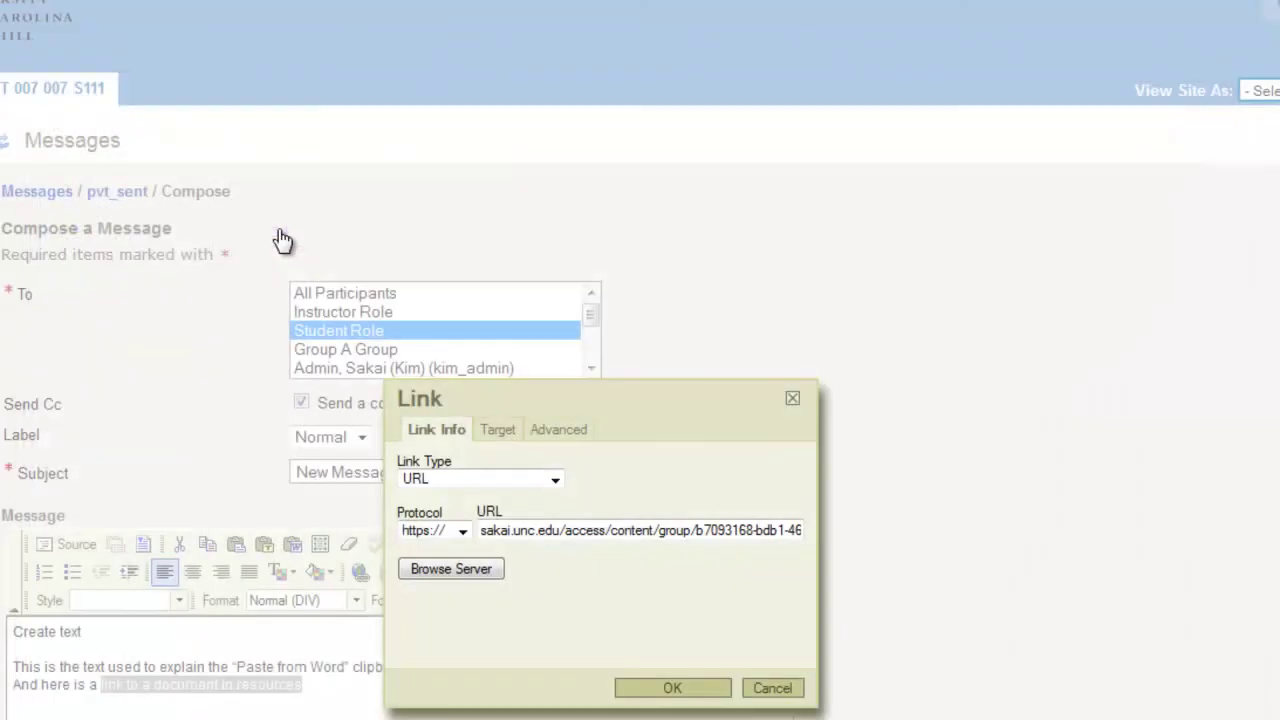
pyautogui.moveTo(518, 588)
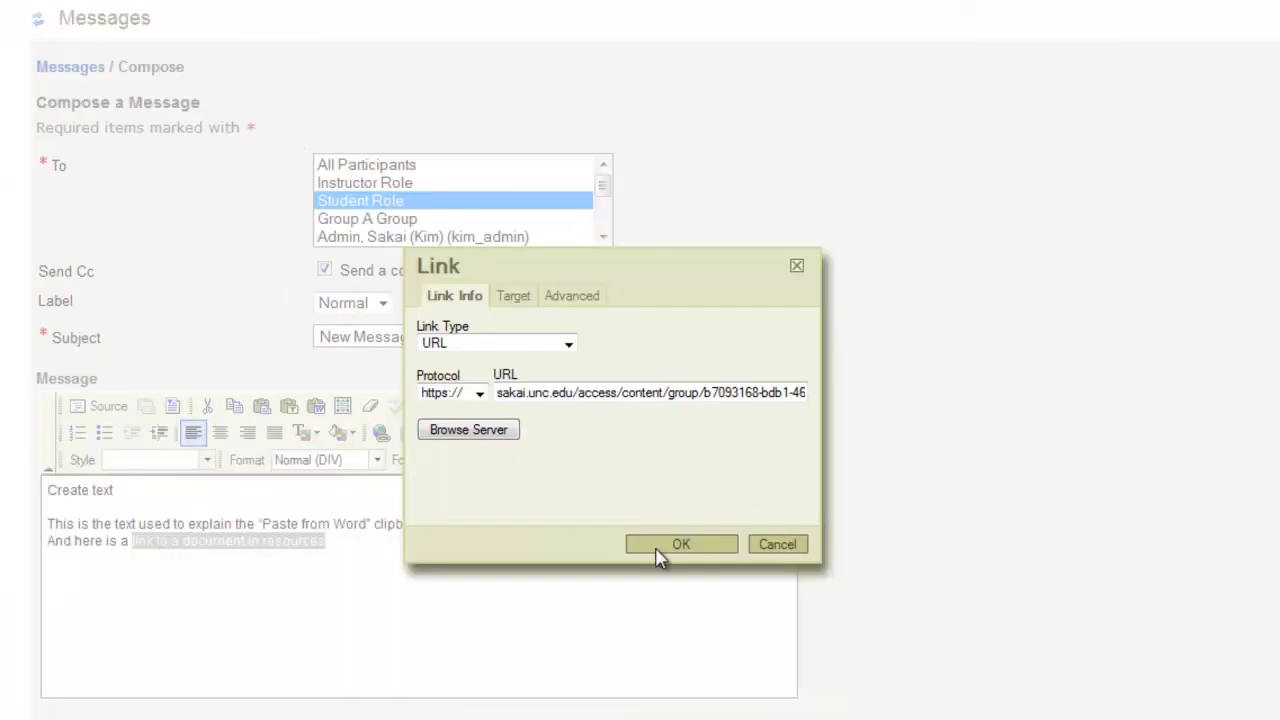
pyautogui.click(680, 544)
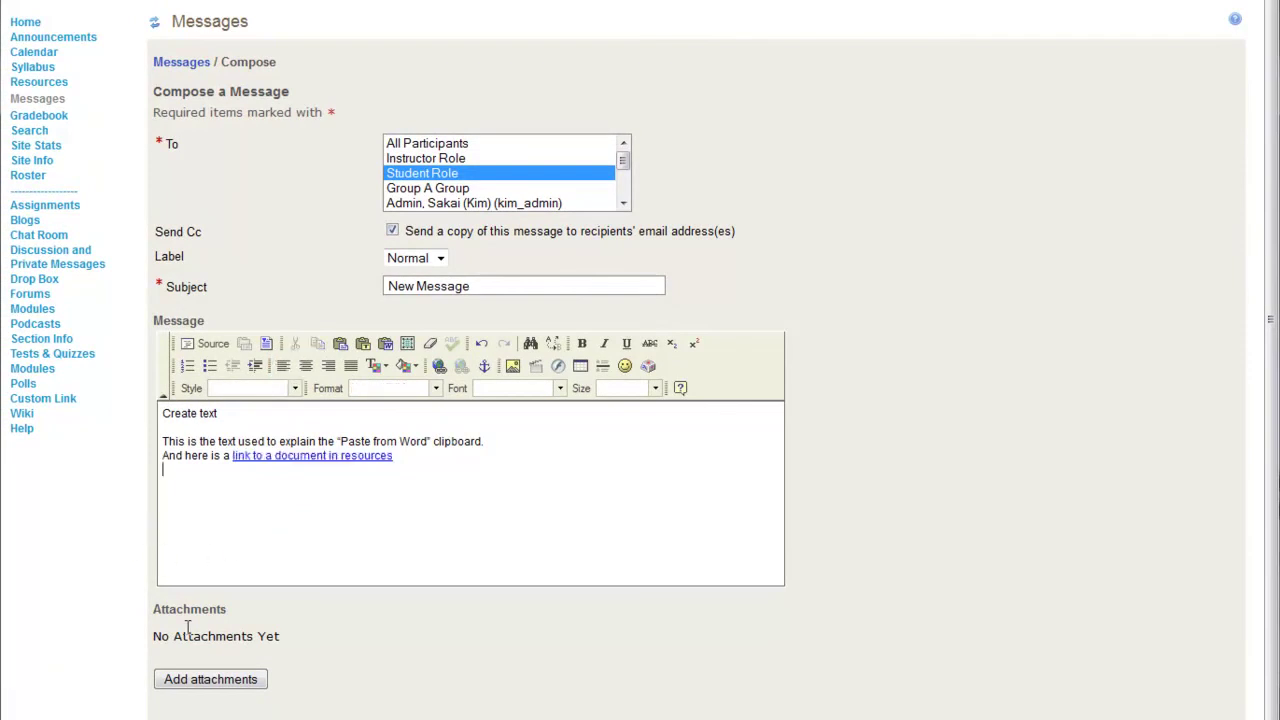
# Step: Send the message and view 'New Message' to Student Role in the Sent folder
pyautogui.click(210, 680)
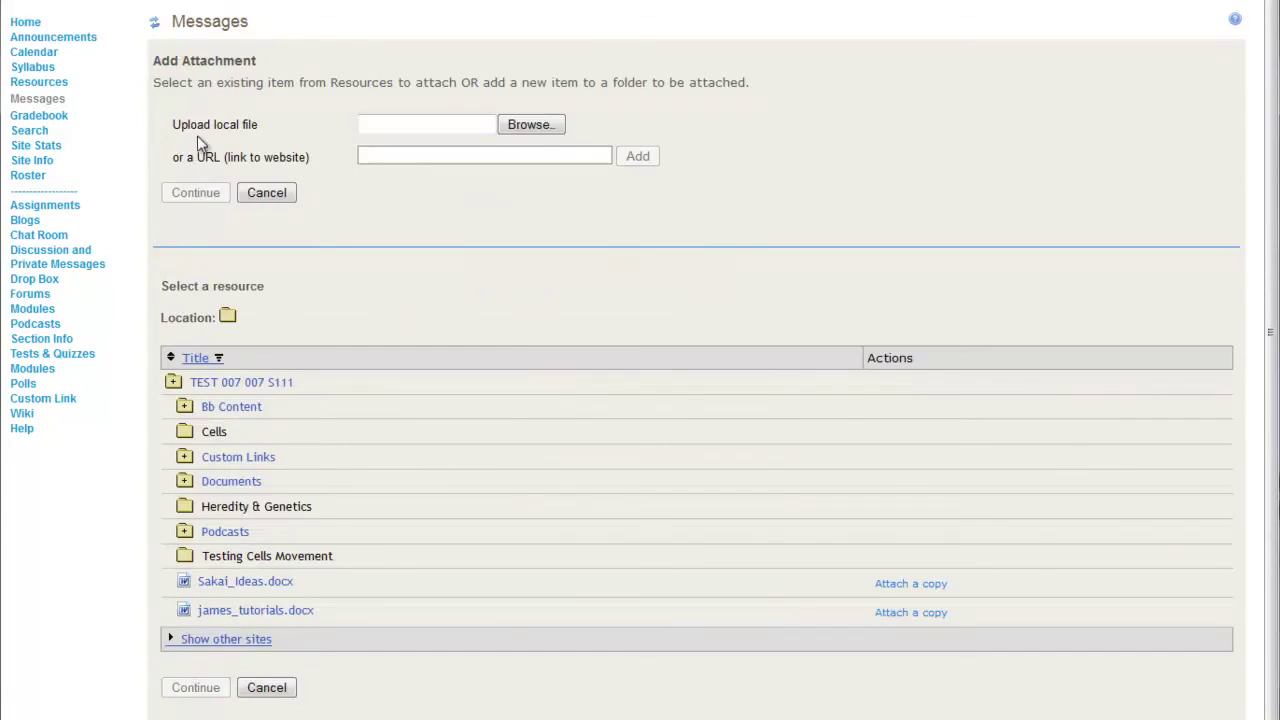
pyautogui.moveTo(238, 456)
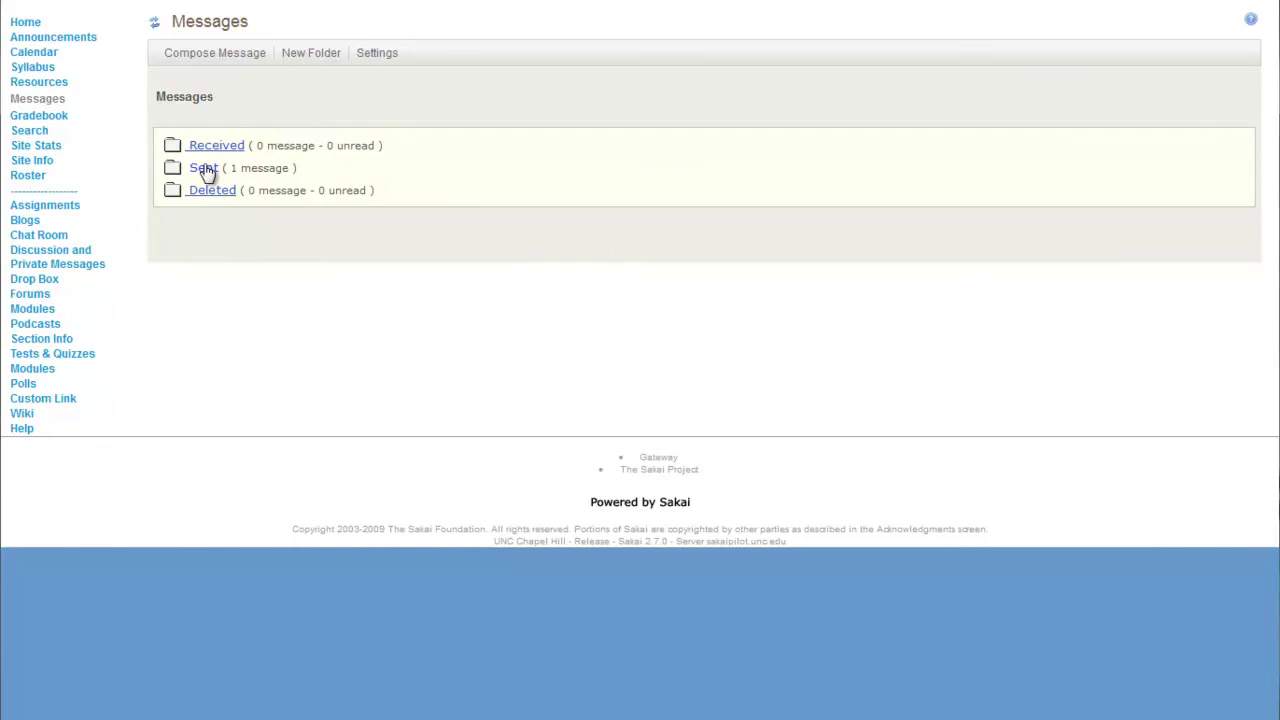
pyautogui.click(204, 168)
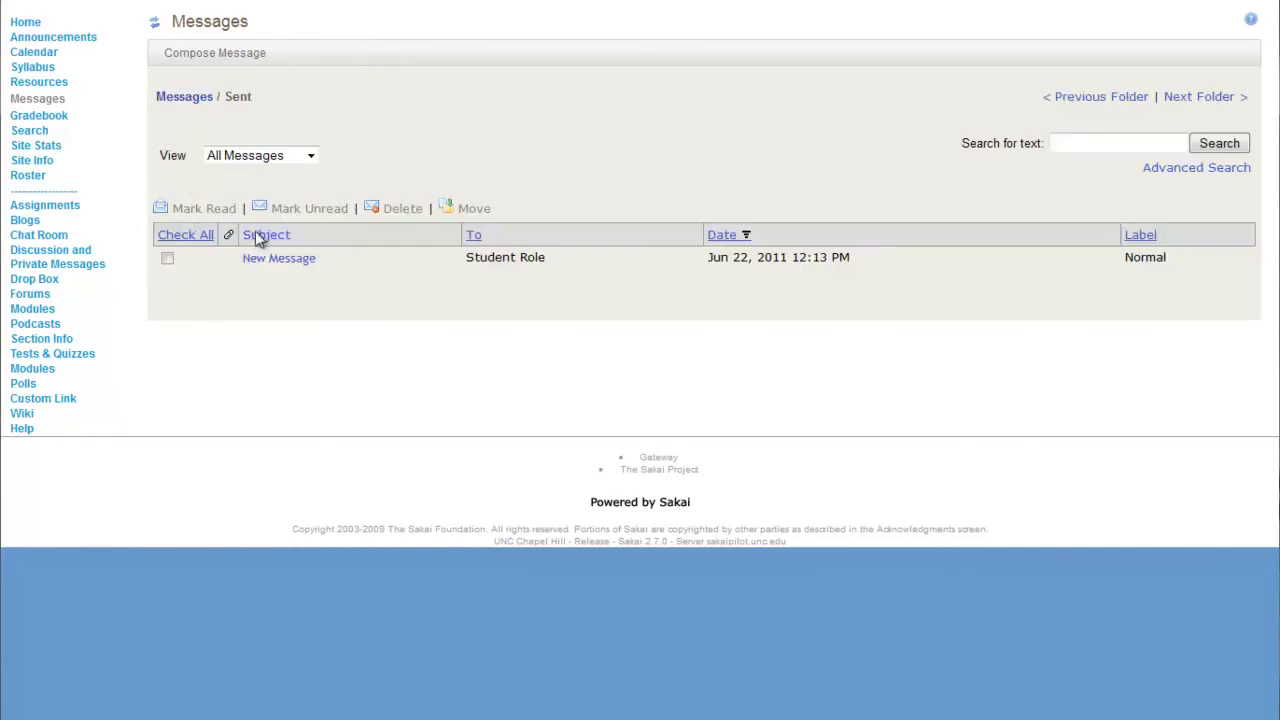